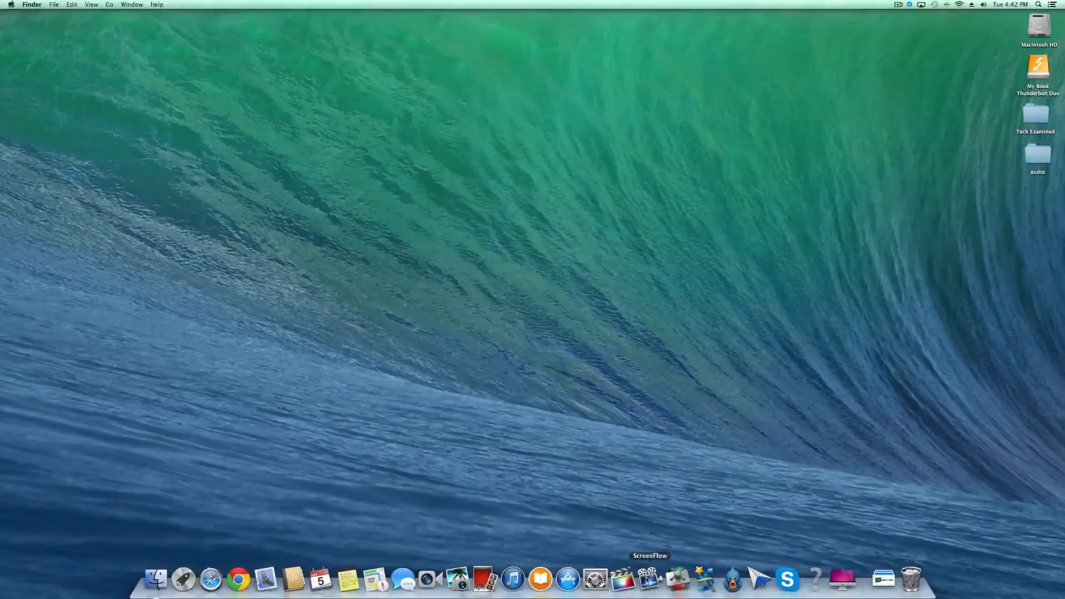
- Launch the video editor from the Dock
click(649, 579)
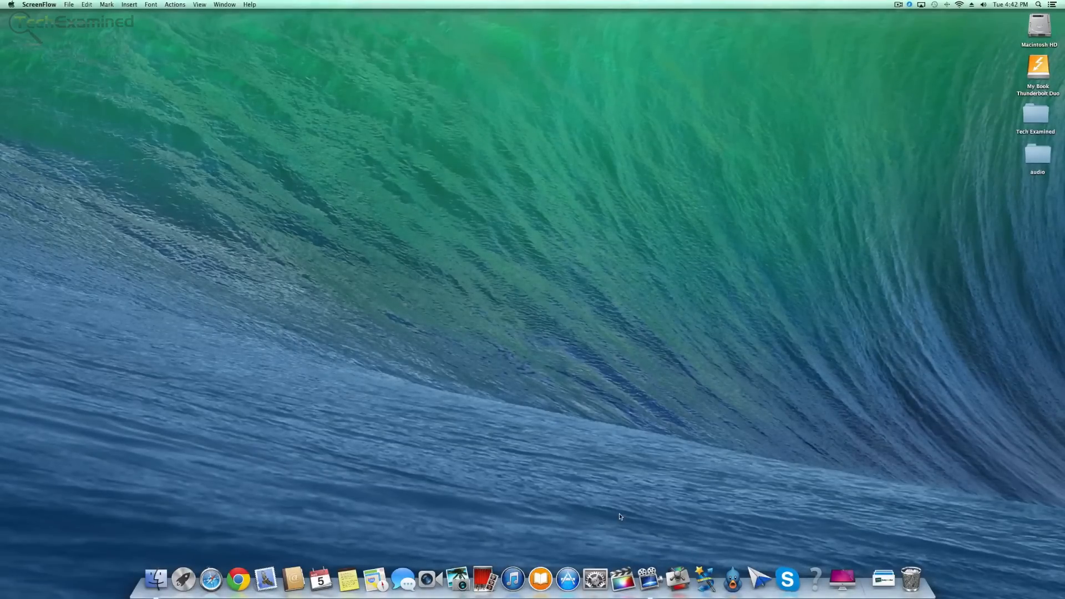
mouse_move(621, 579)
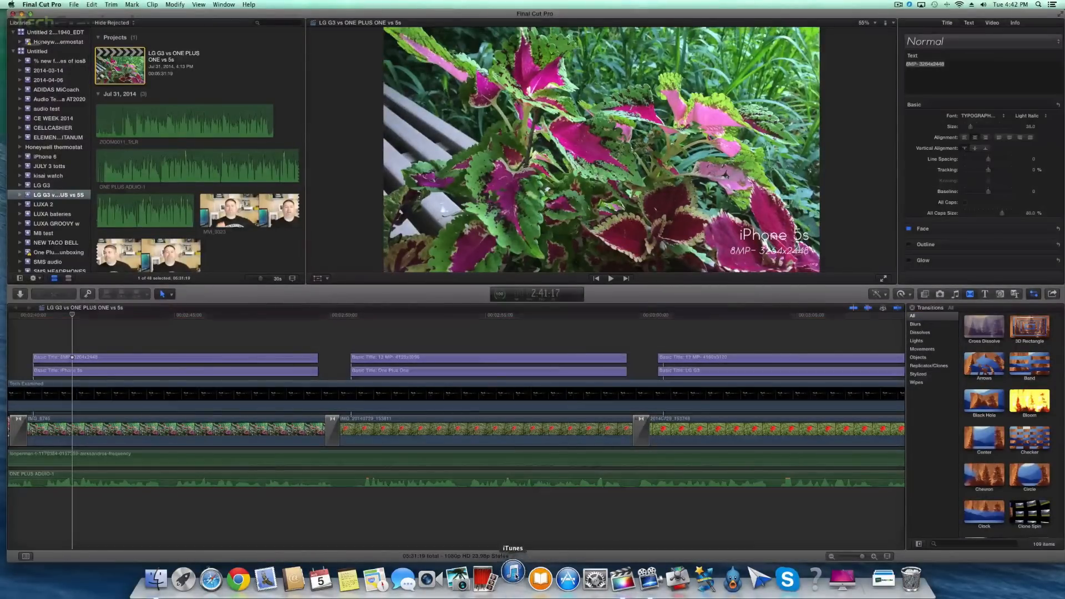
- Launch iTunes, Chrome and Tweetbot from the Dock to load up memory
click(512, 579)
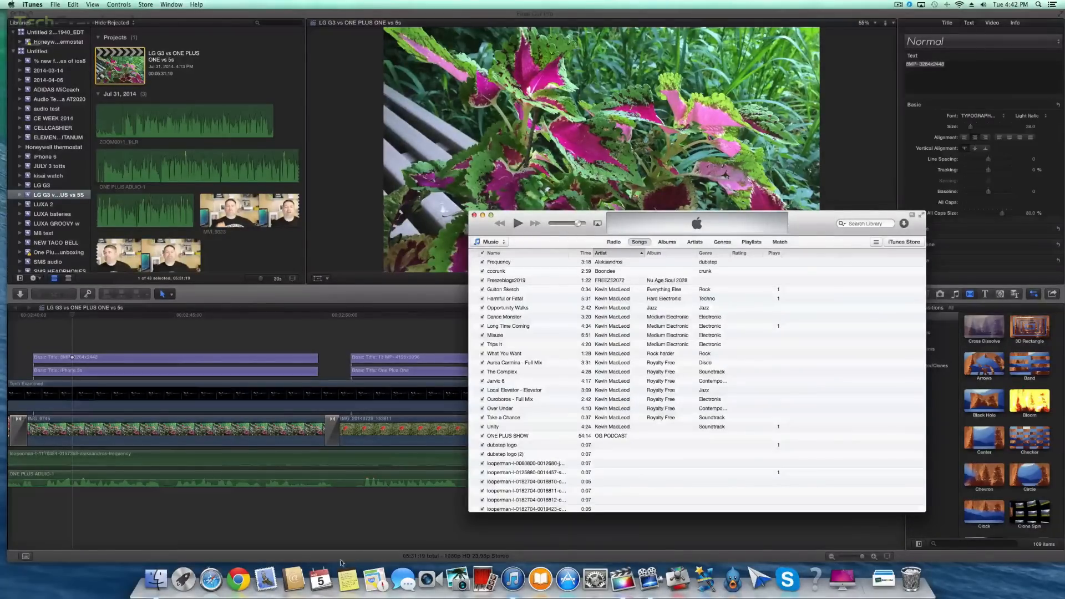
click(237, 579)
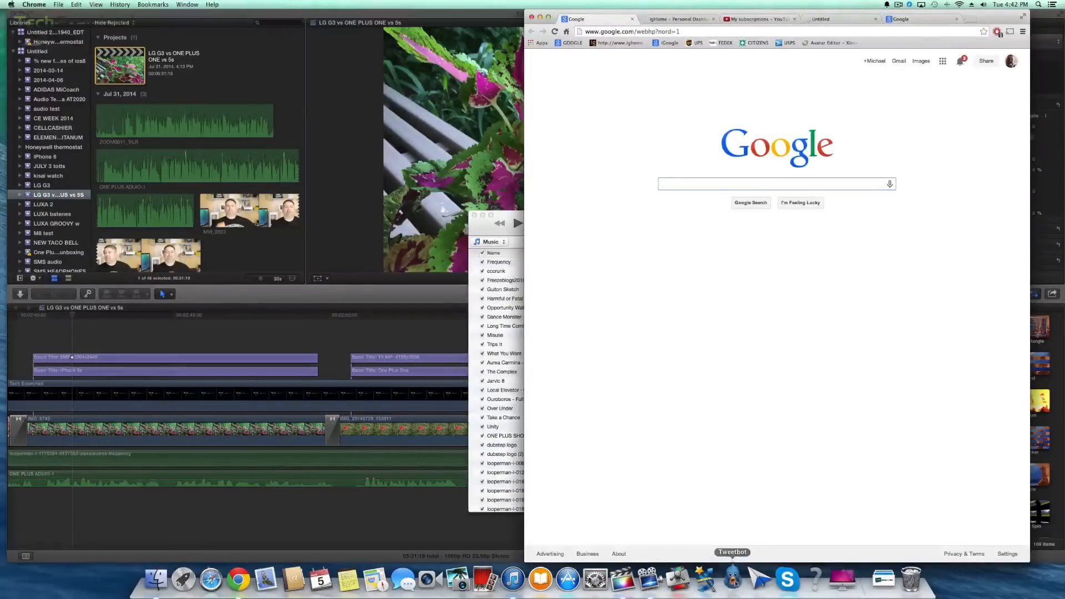
click(732, 553)
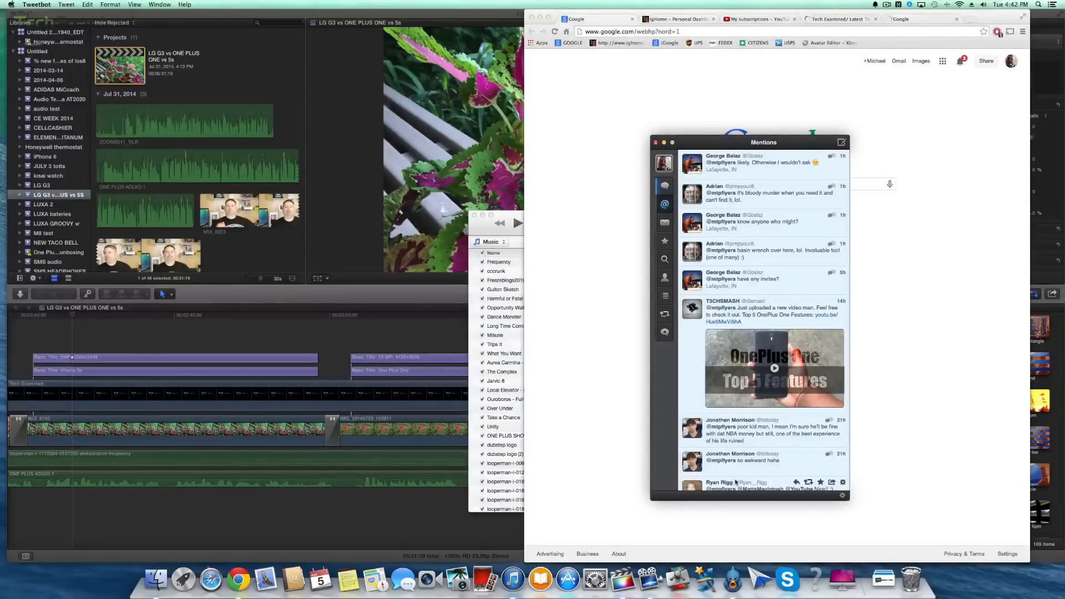
mouse_move(857, 557)
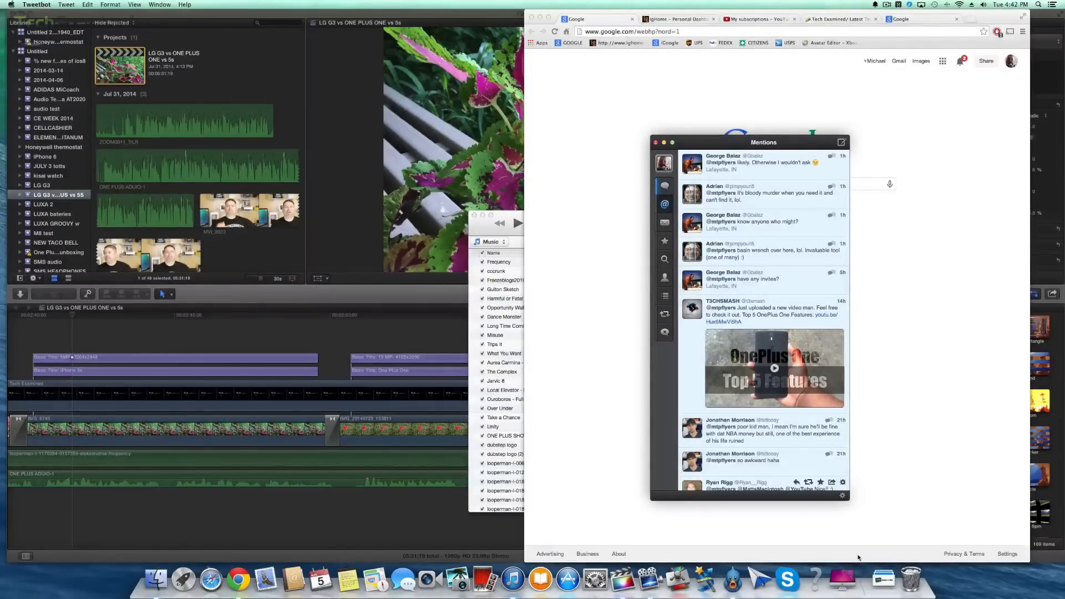
mouse_move(613, 524)
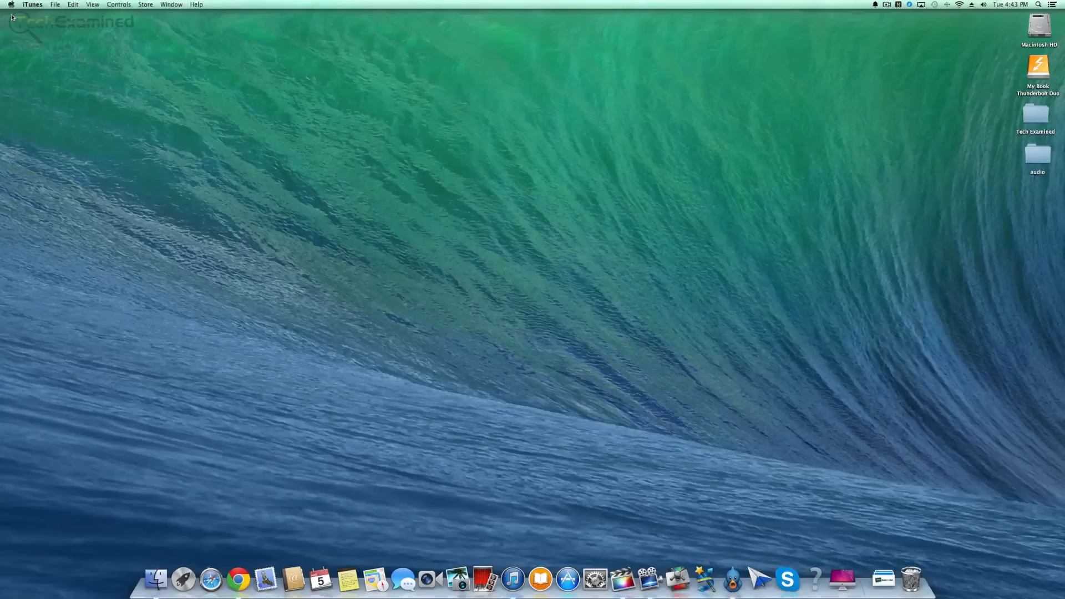
mouse_move(119, 119)
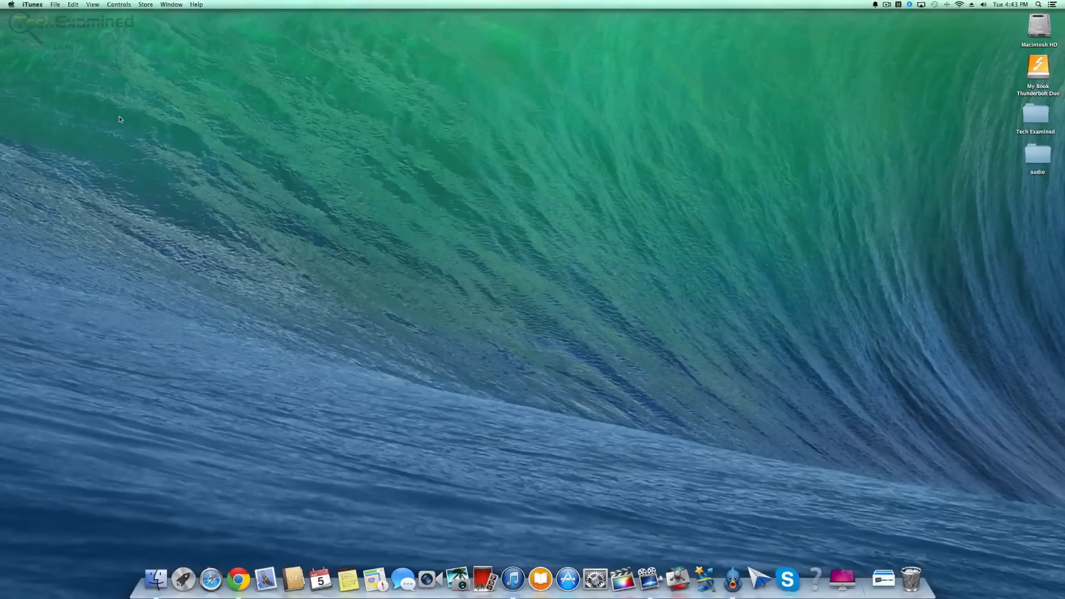
mouse_move(119, 73)
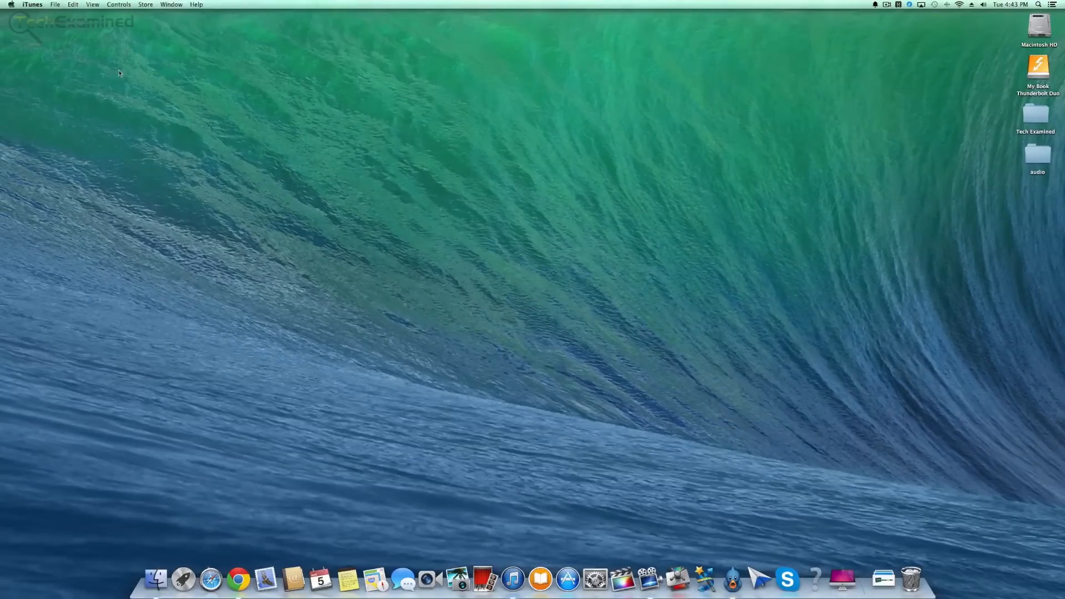
mouse_move(86, 41)
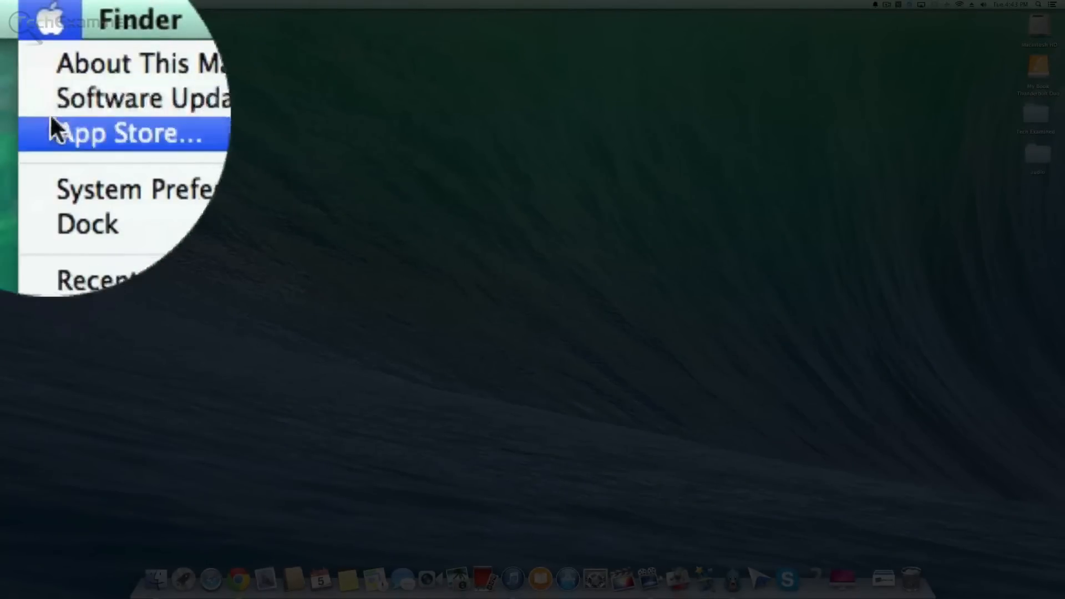
- View About This Mac showing 8 GB 1600 MHz DDR3 memory, close it, then bring up Shut Down
click(122, 63)
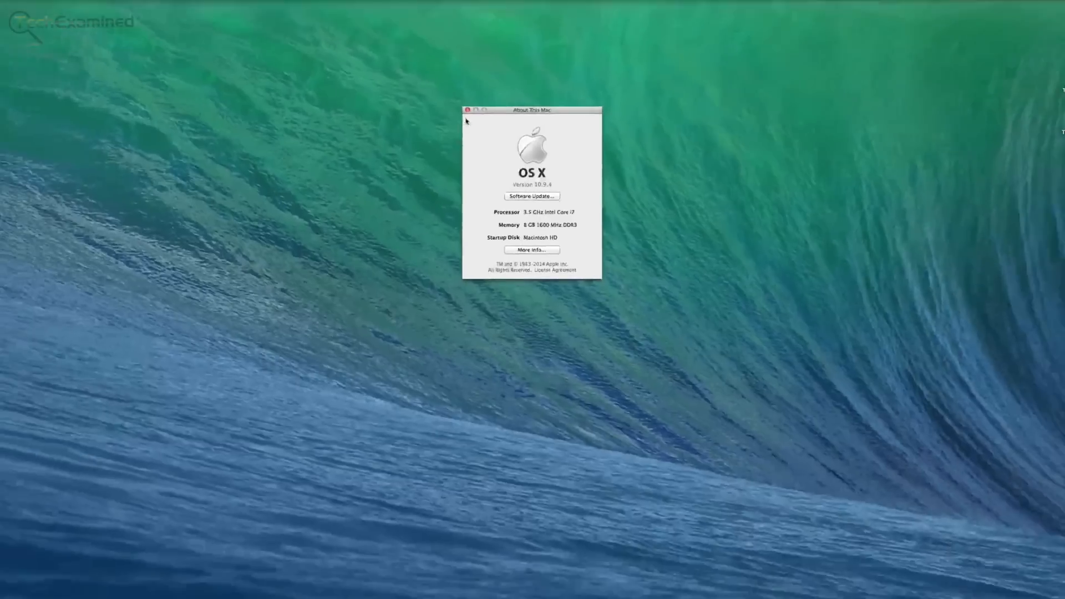
click(466, 110)
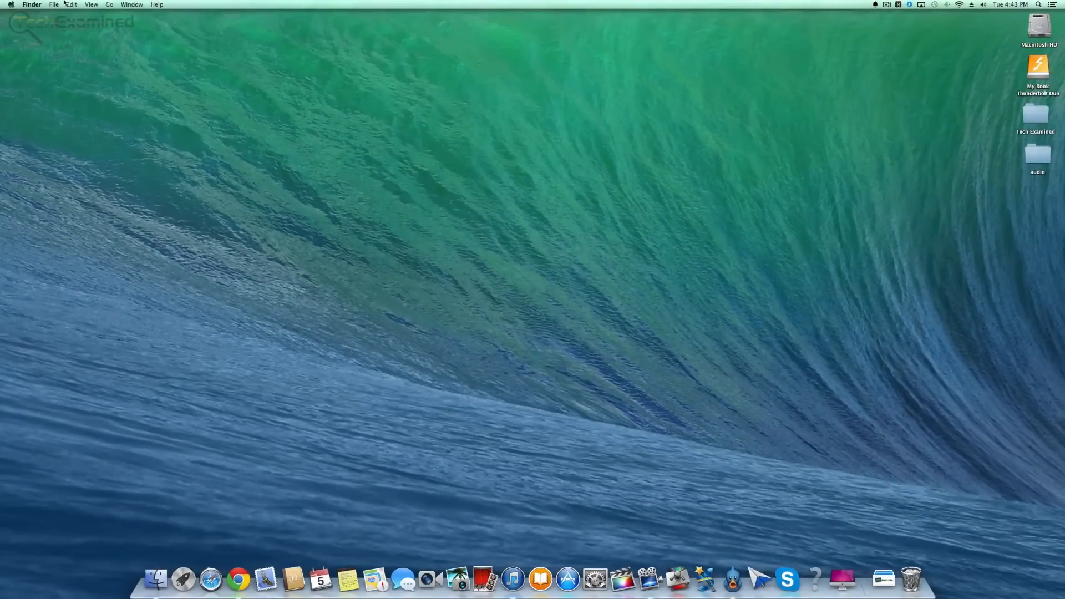
click(10, 5)
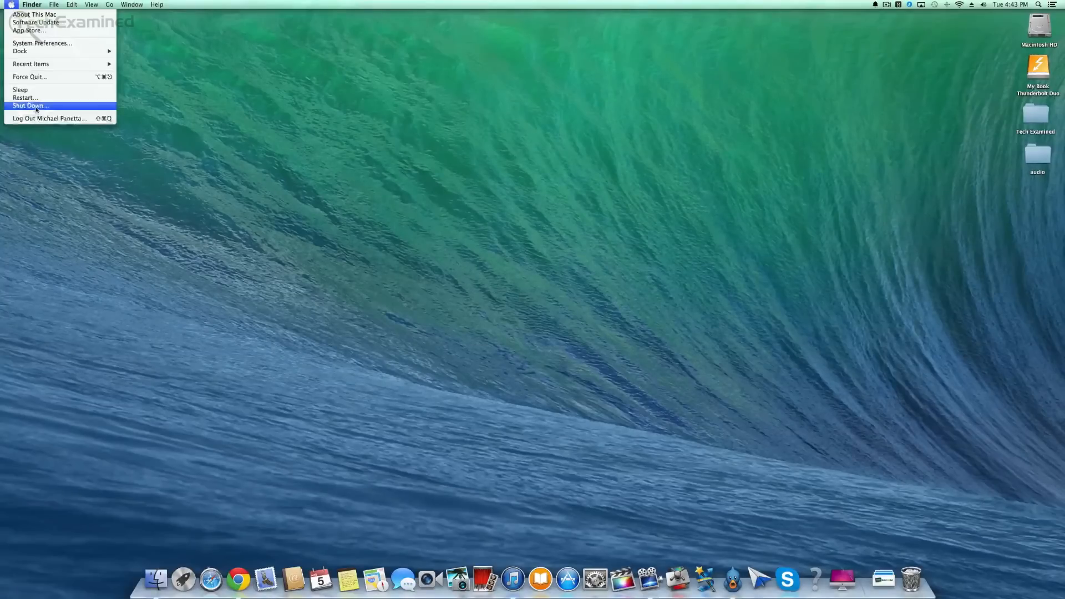